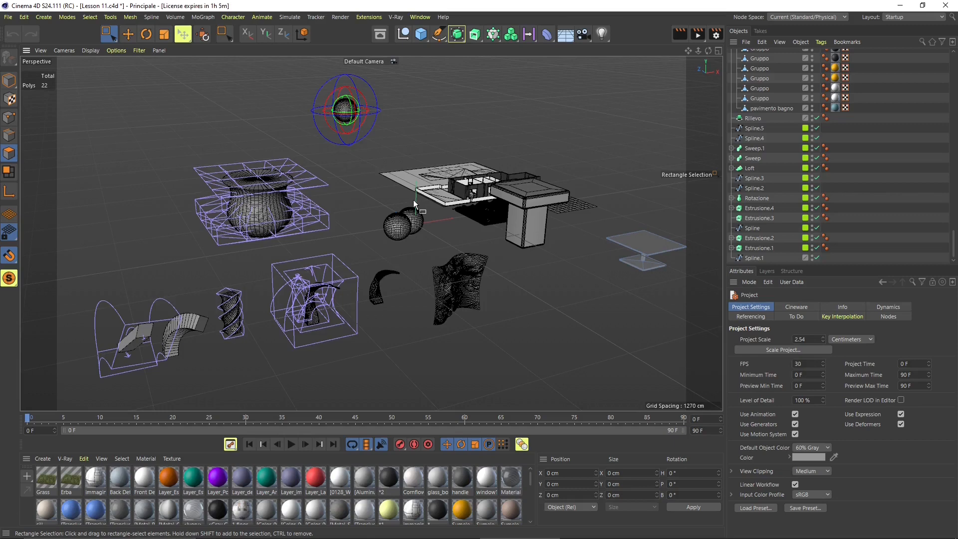
mouse_move(207, 133)
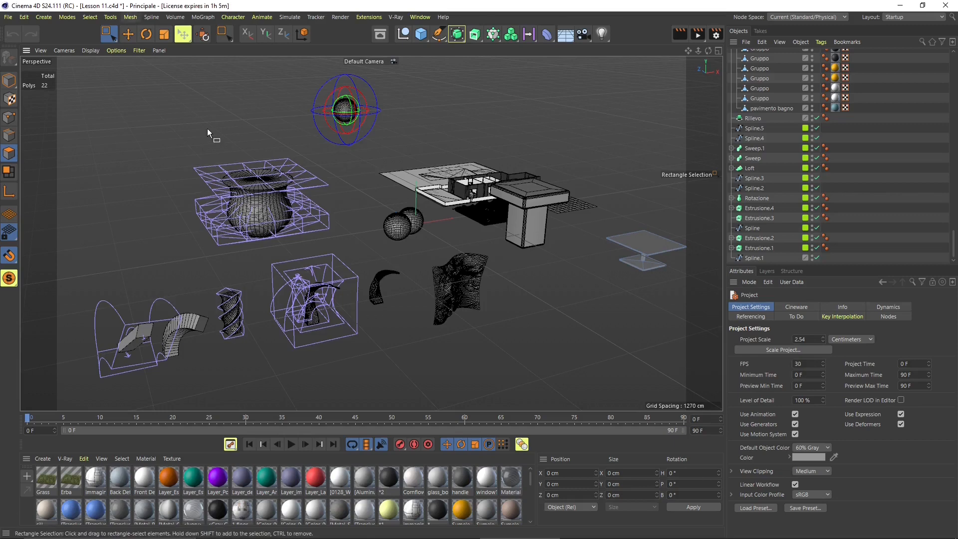
mouse_move(561, 153)
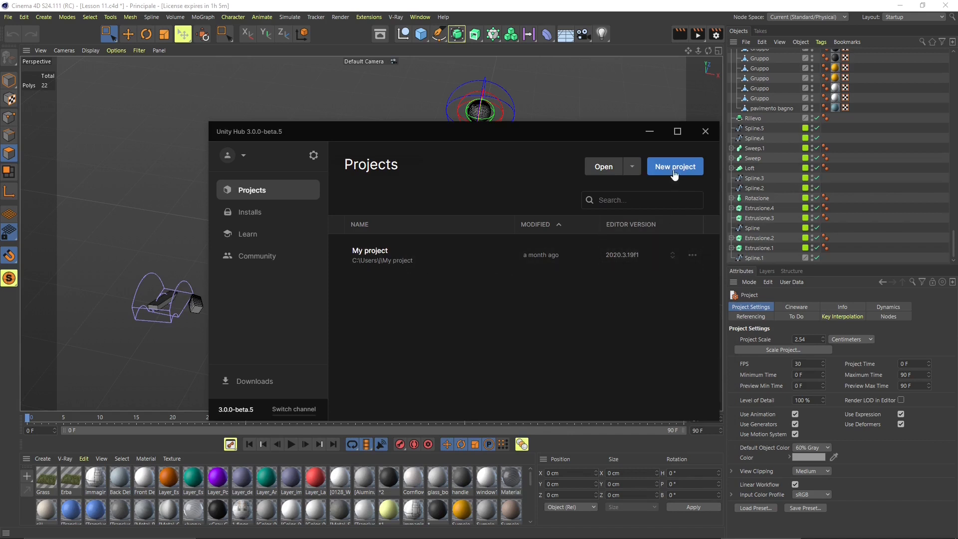
Create a new 3D Core project named 'Cinema 4D Unity' in Unity Hub
click(675, 166)
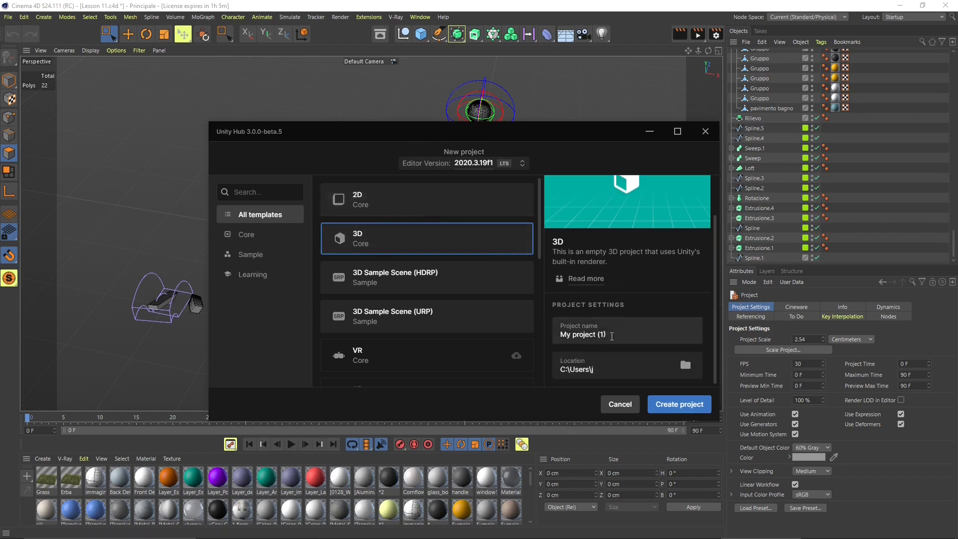
text(Cine)
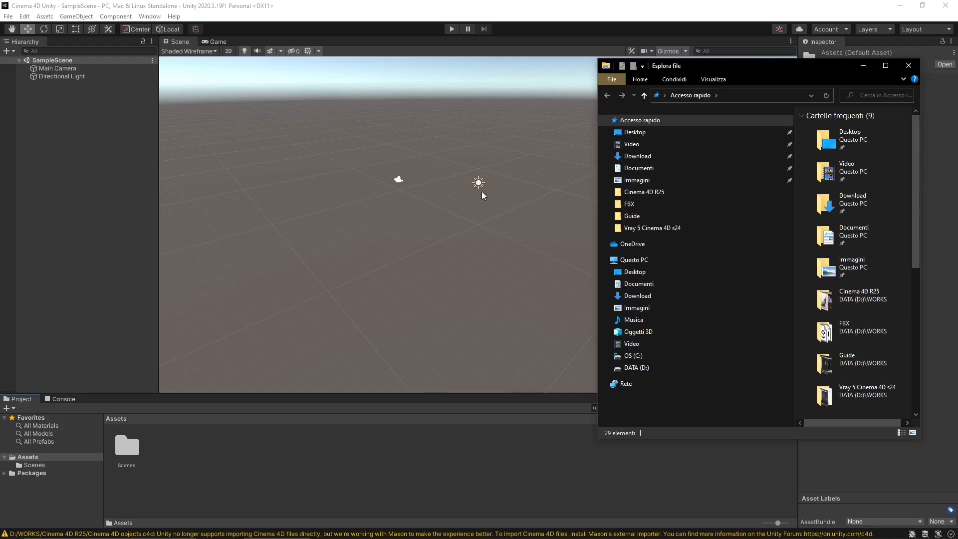
mouse_move(739, 79)
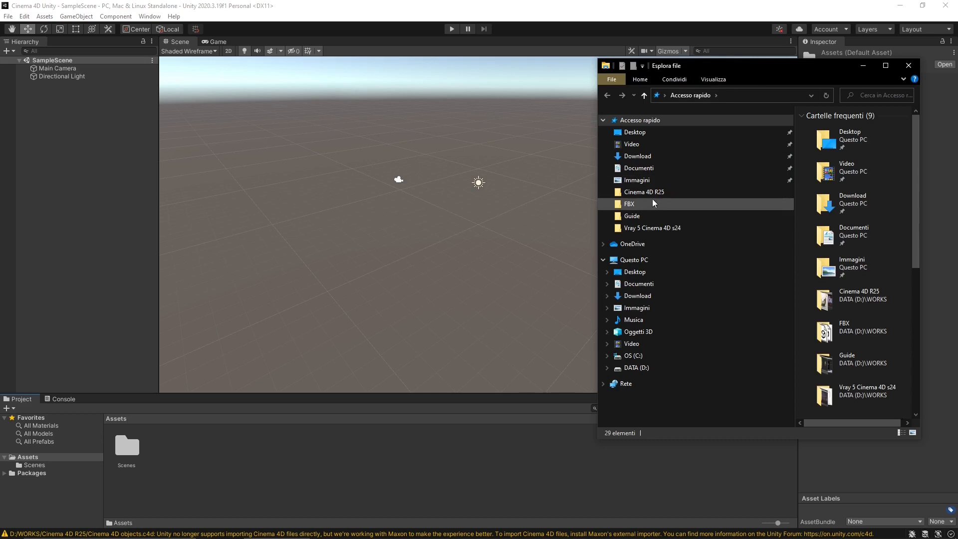
Open the Cinema 4D R25 quick-access folder and scroll through its scene files
double_click(644, 192)
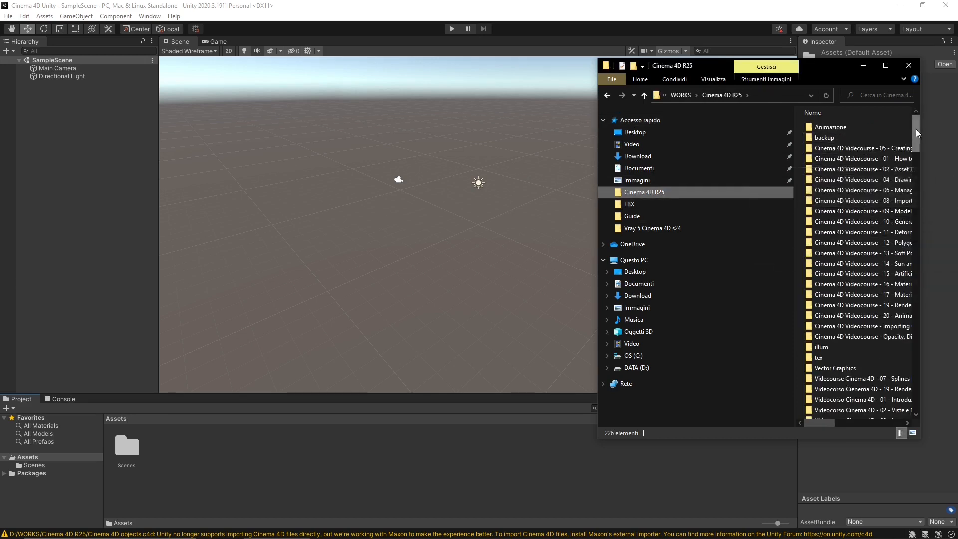
scroll(down, 3)
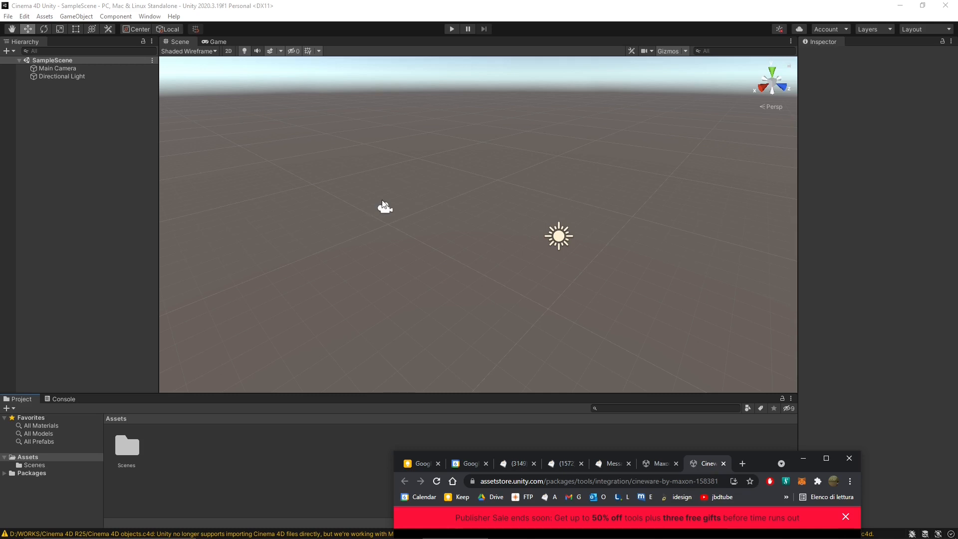
mouse_move(761, 446)
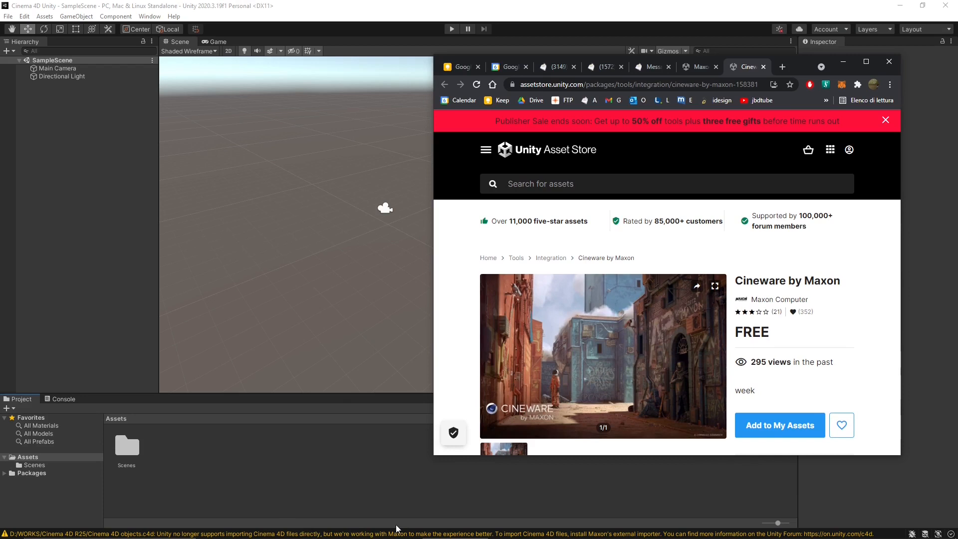
mouse_move(606, 522)
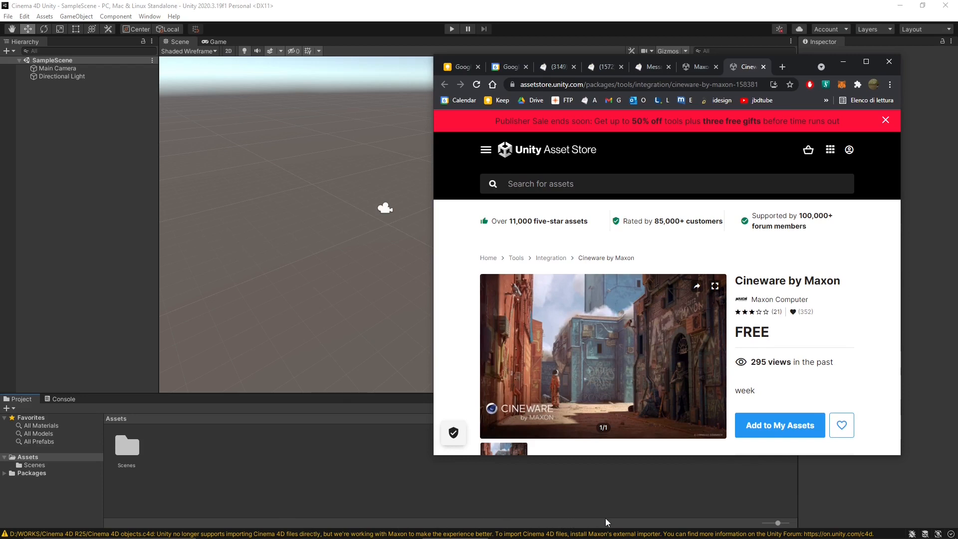
mouse_move(633, 525)
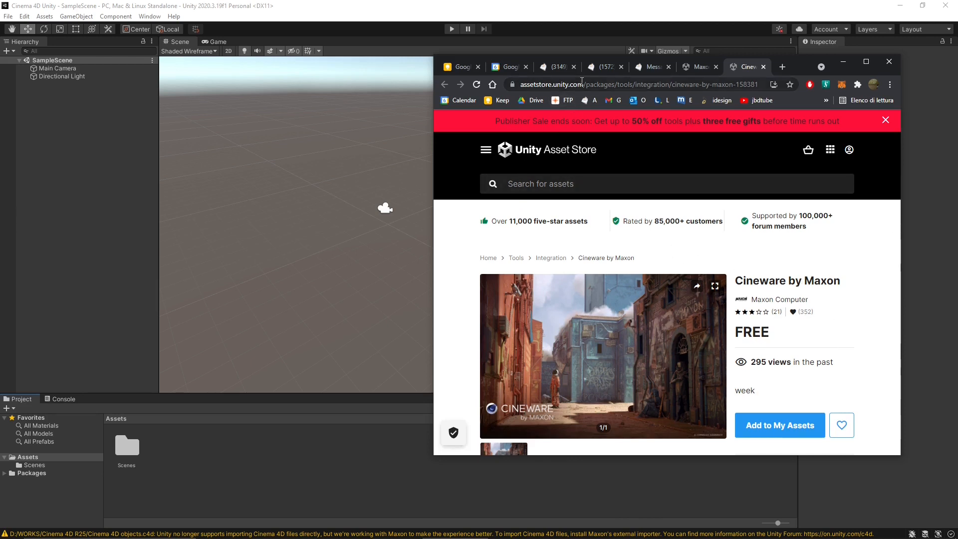
Add Cineware by Maxon to My Assets and accept the Asset Store terms
click(619, 84)
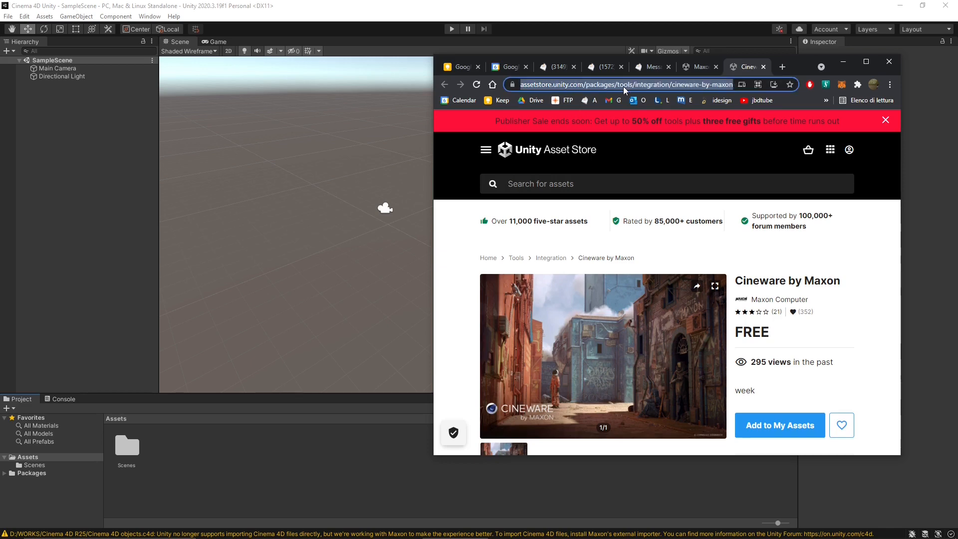
scroll(down, 3)
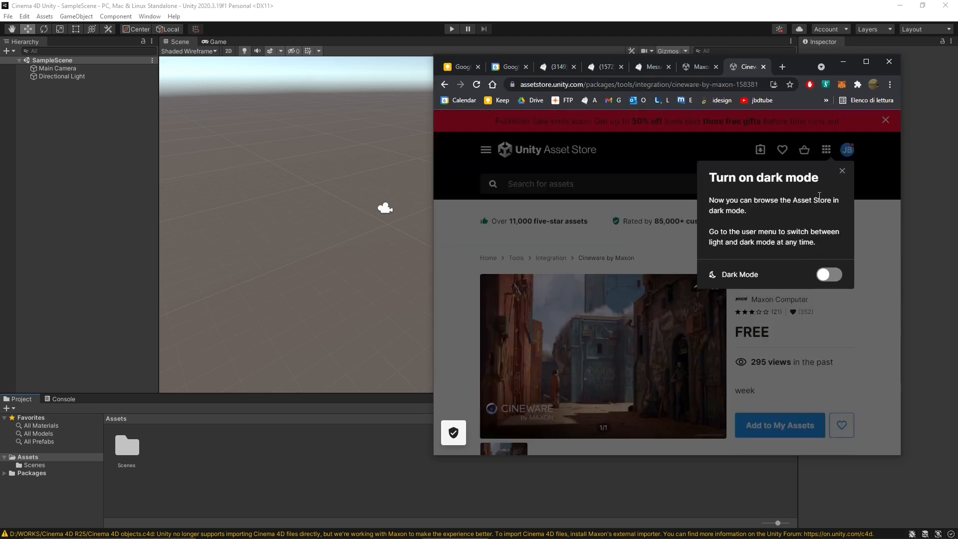
click(841, 170)
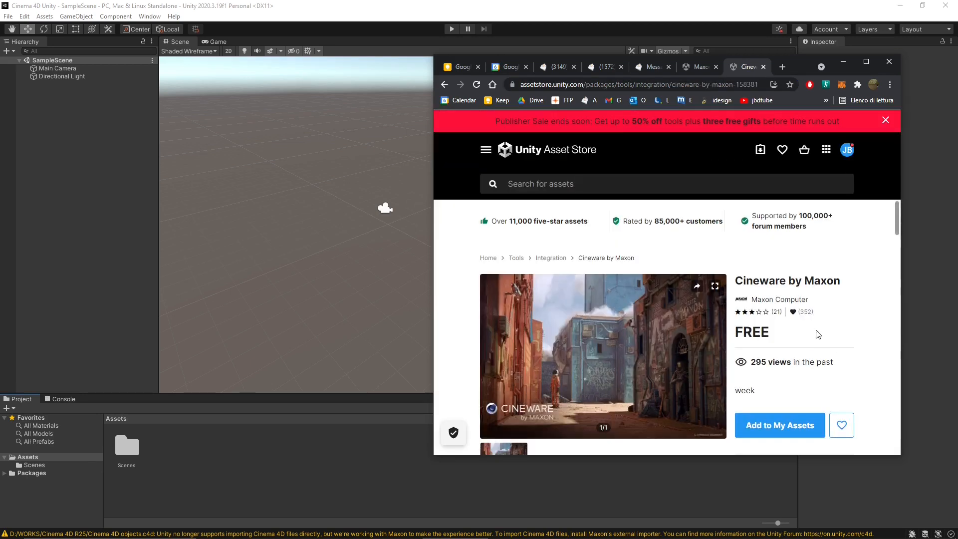
click(780, 425)
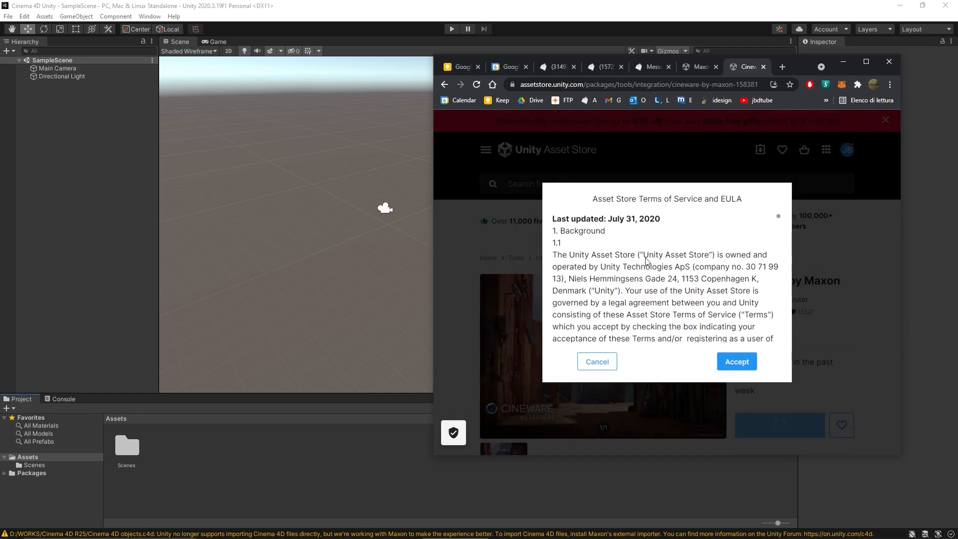
click(736, 361)
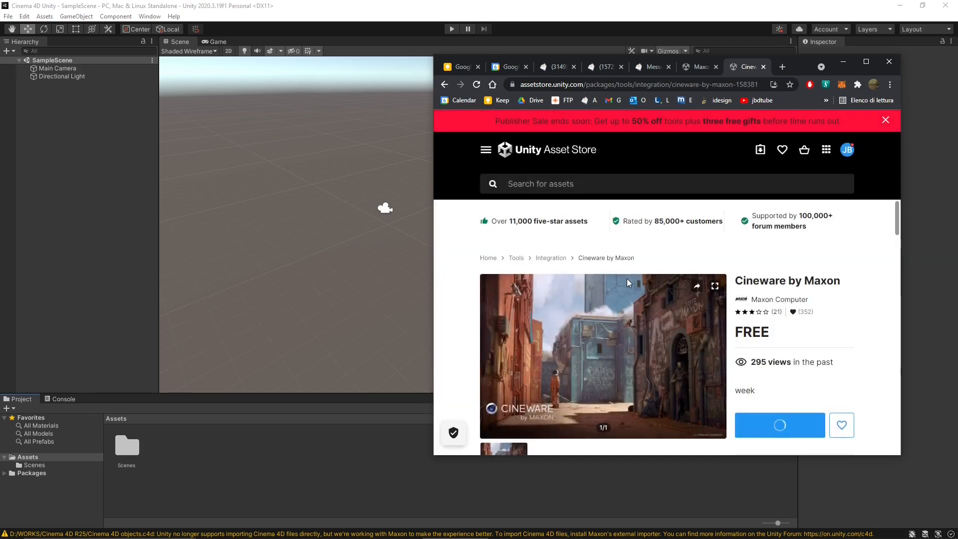
mouse_move(809, 293)
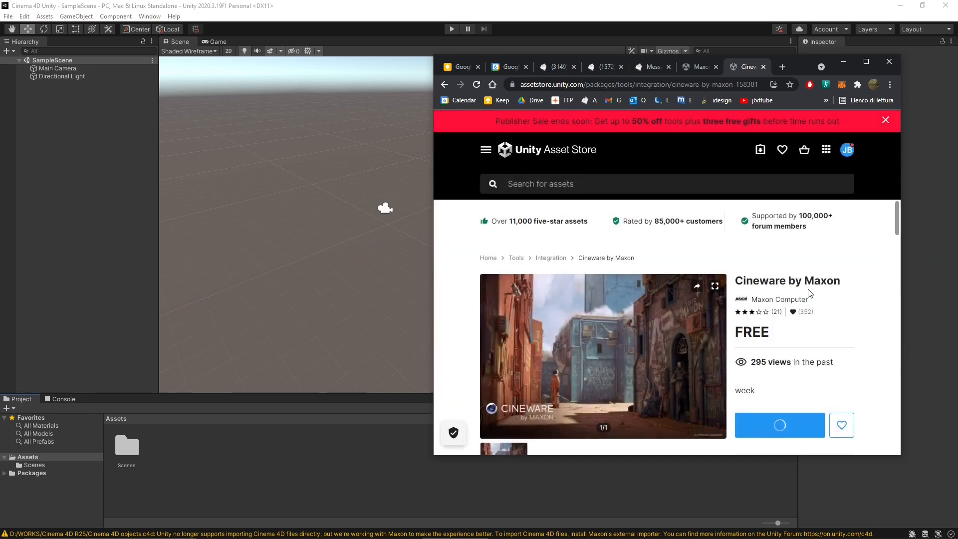
Open the Cineware package in the Unity Editor via the browser prompt
click(779, 425)
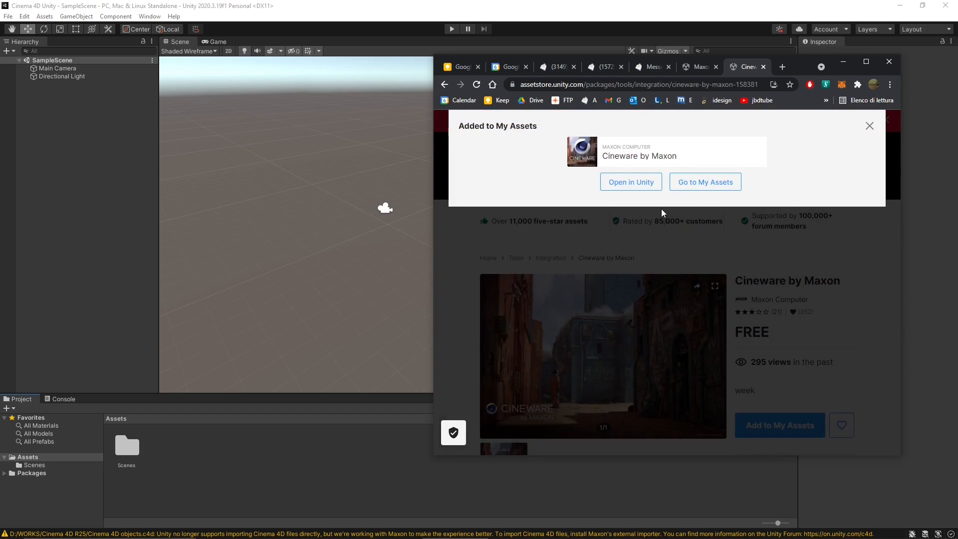
click(631, 181)
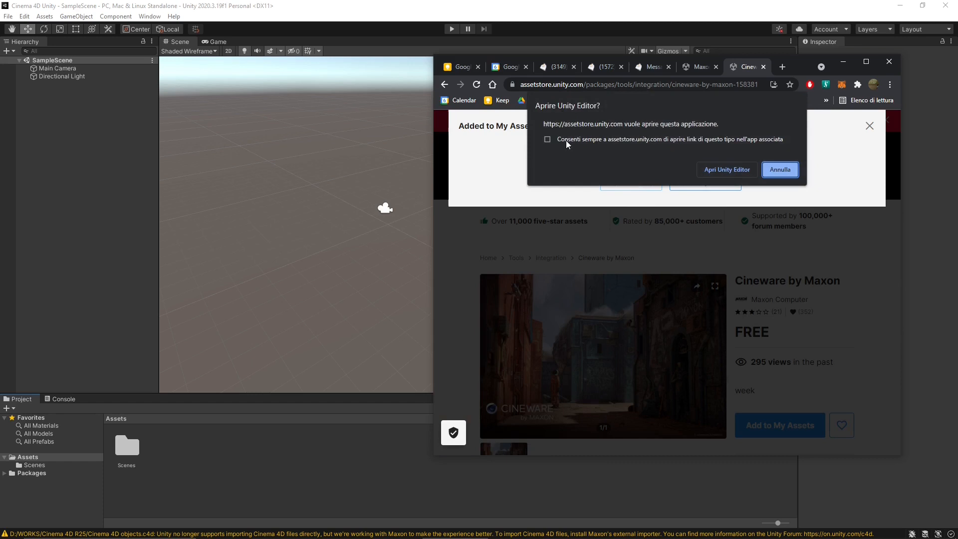
click(779, 169)
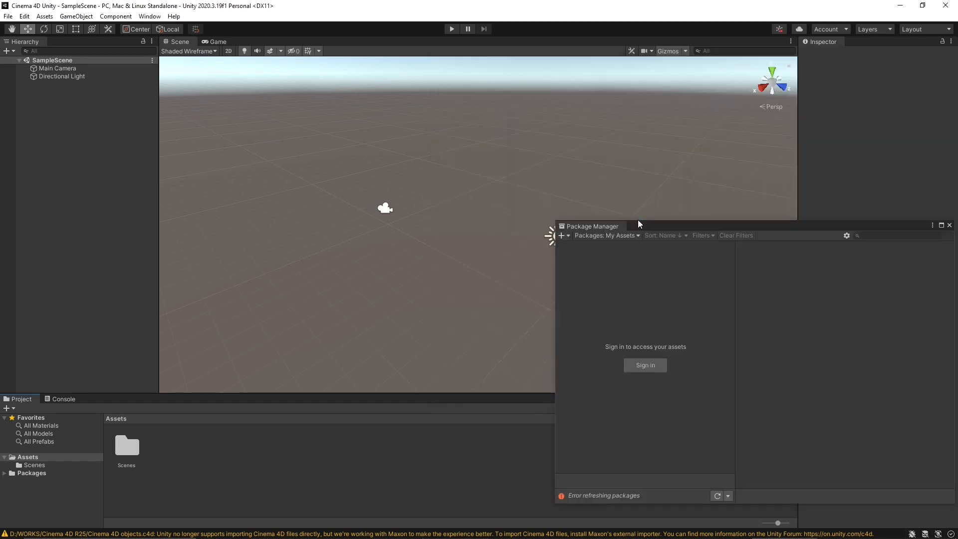
Sign in to Package Manager, download Cineware by Maxon, and open its import list
drag(590, 226, 370, 90)
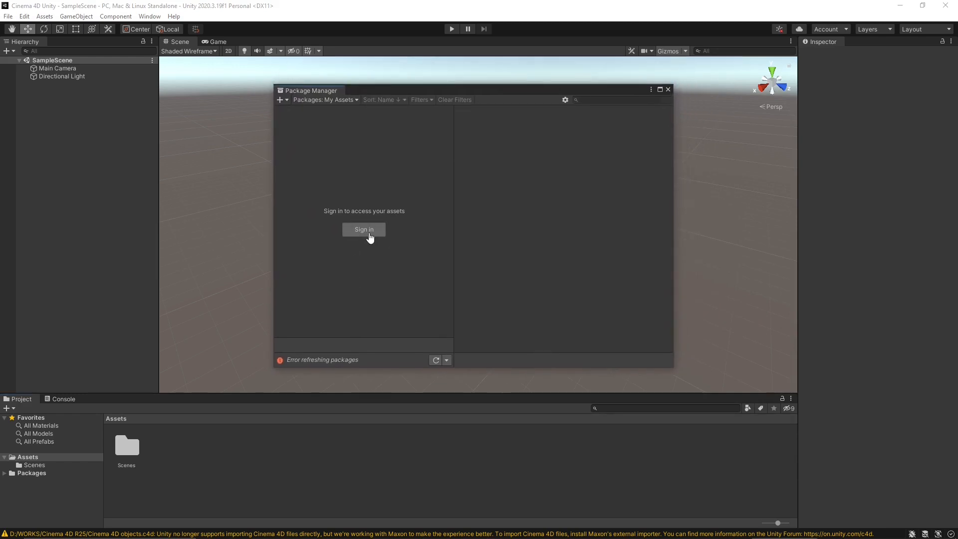
mouse_move(369, 231)
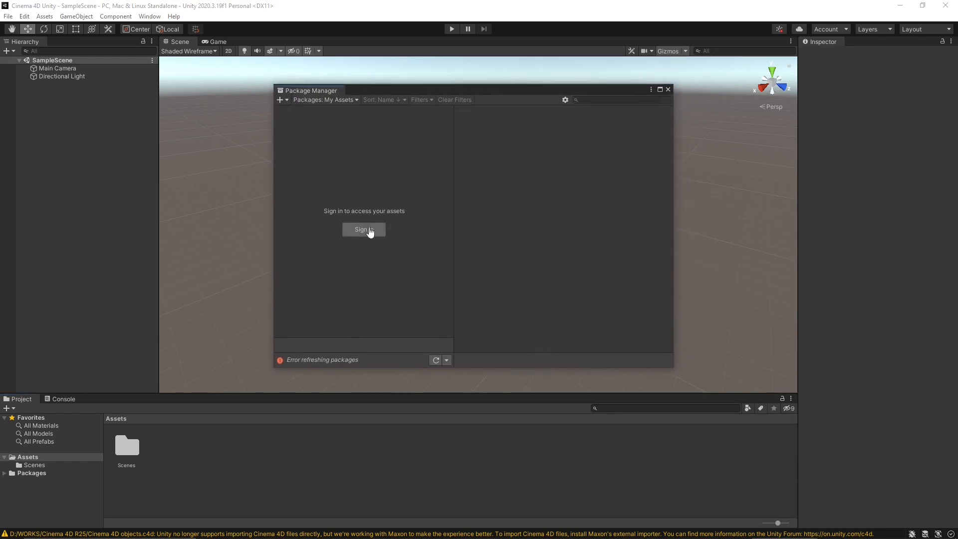
click(363, 230)
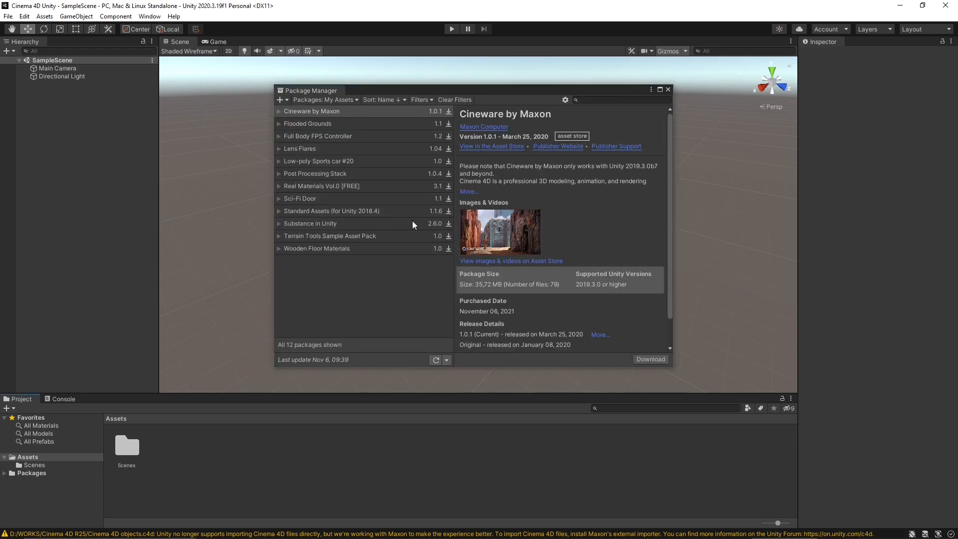
mouse_move(455, 145)
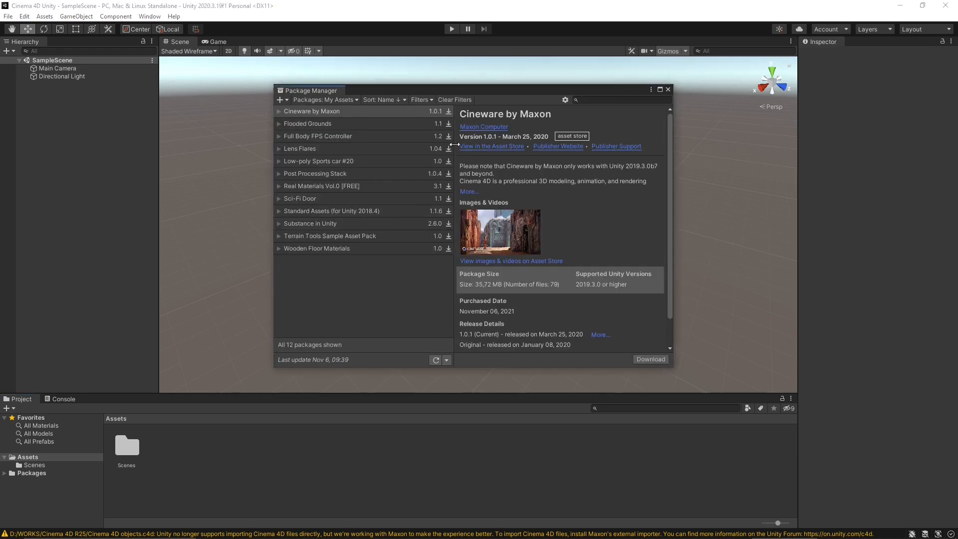
click(650, 360)
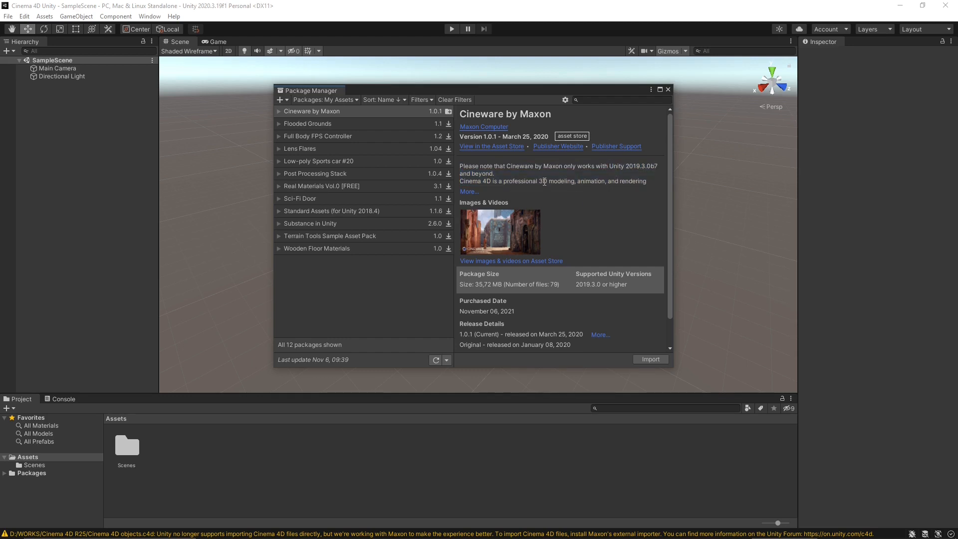
mouse_move(577, 164)
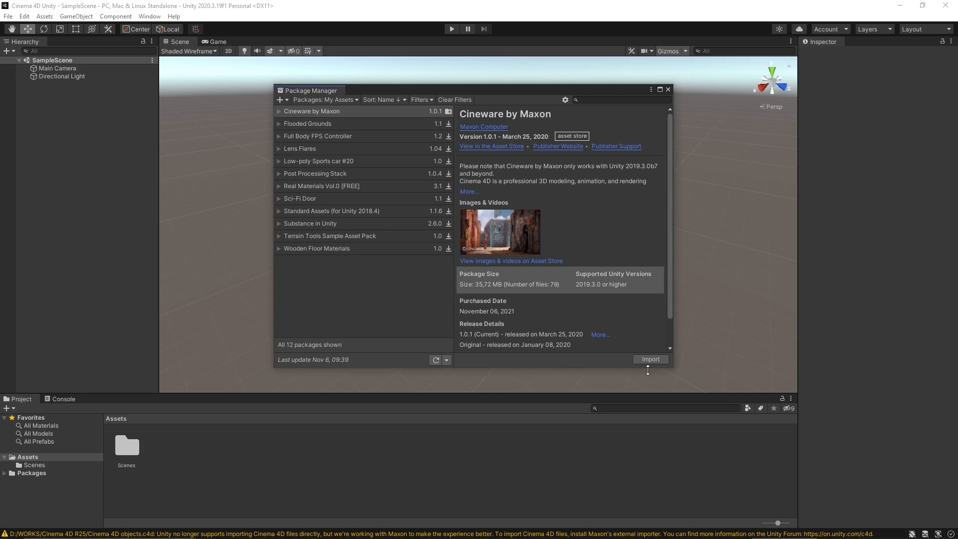
click(650, 359)
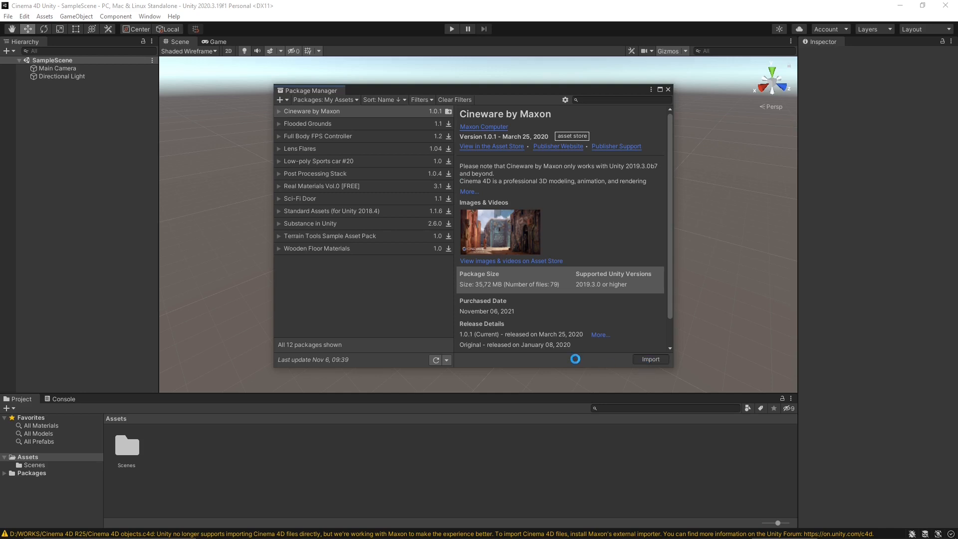
click(650, 358)
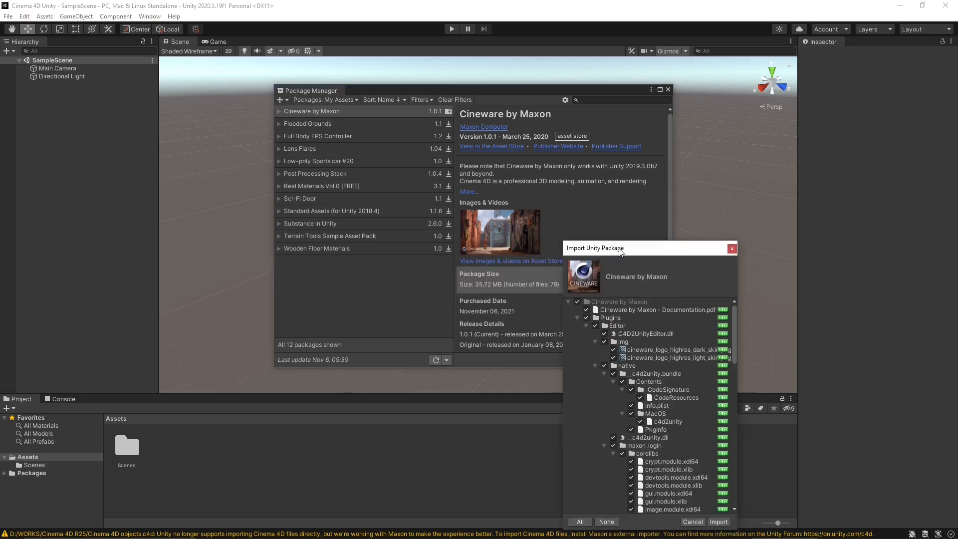
Import all Cineware by Maxon package files and let scripts compile
click(693, 522)
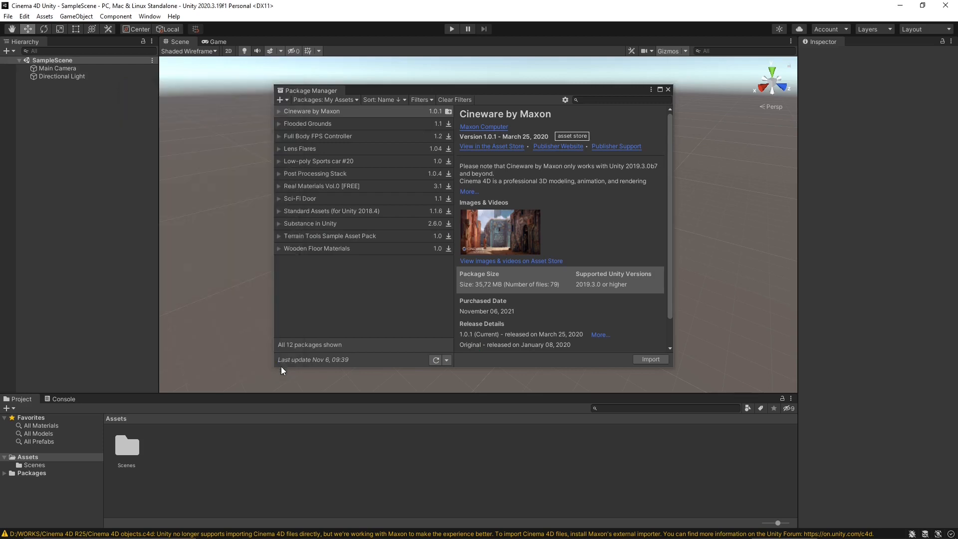
click(650, 359)
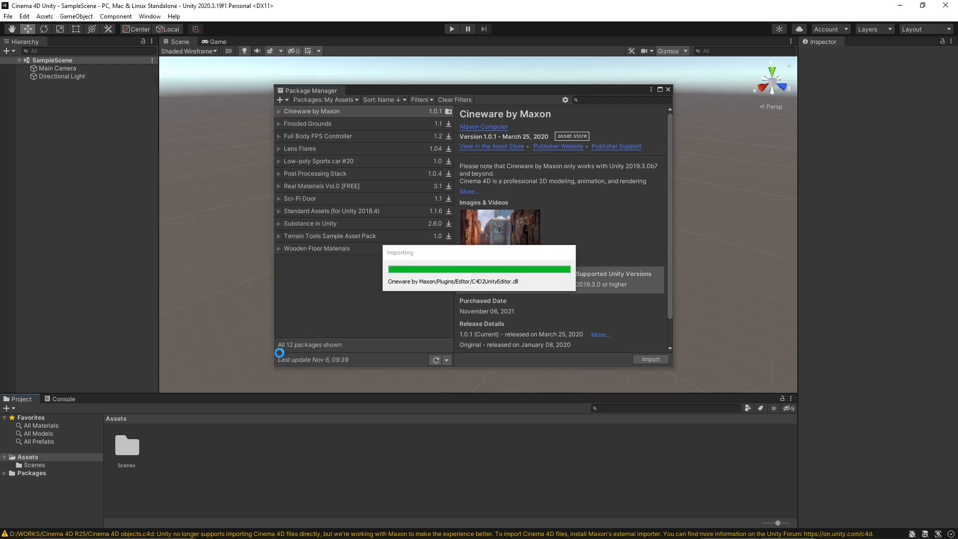
mouse_move(449, 355)
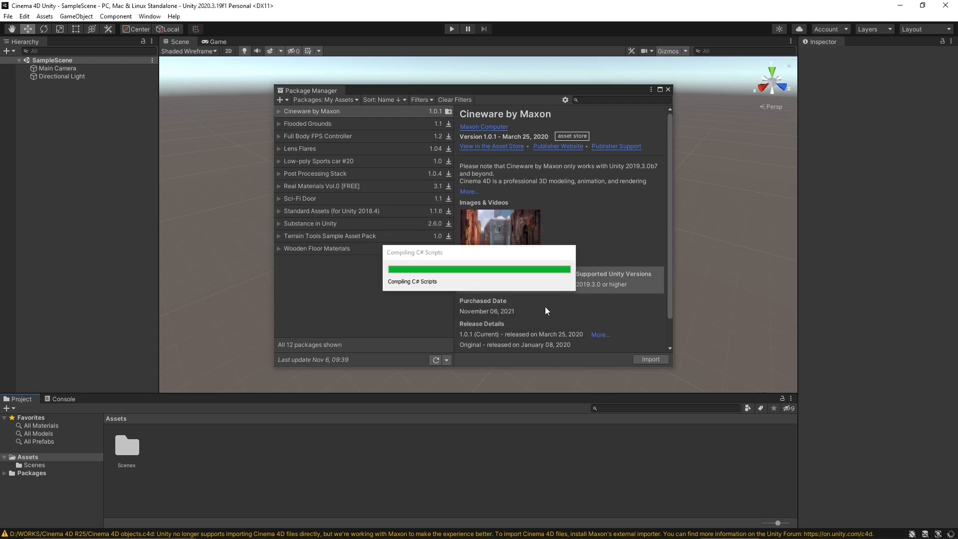
mouse_move(546, 219)
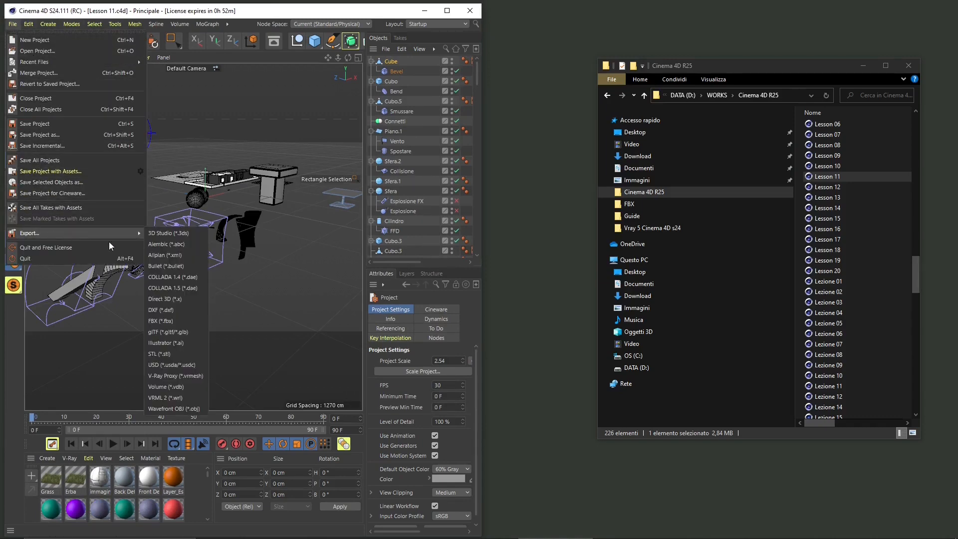
mouse_move(160, 321)
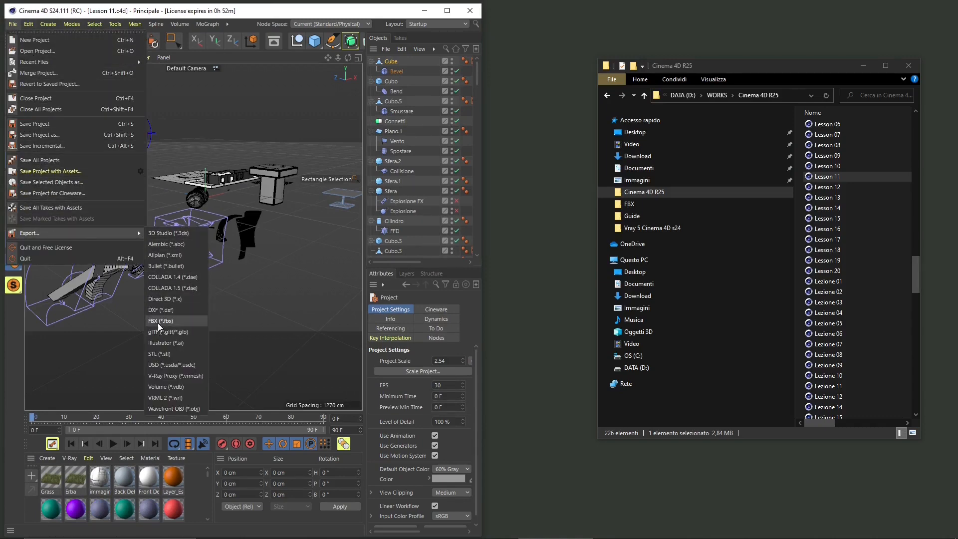
click(160, 321)
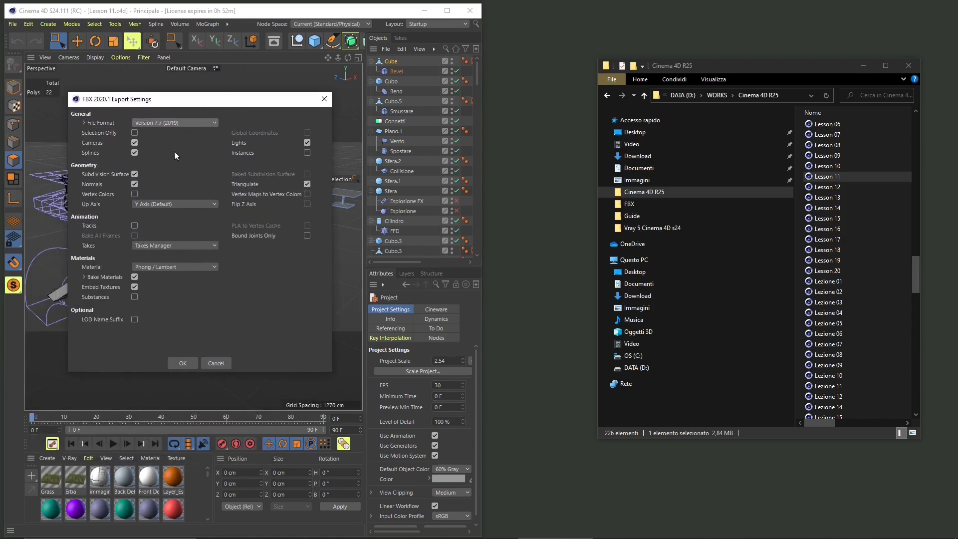
mouse_move(221, 145)
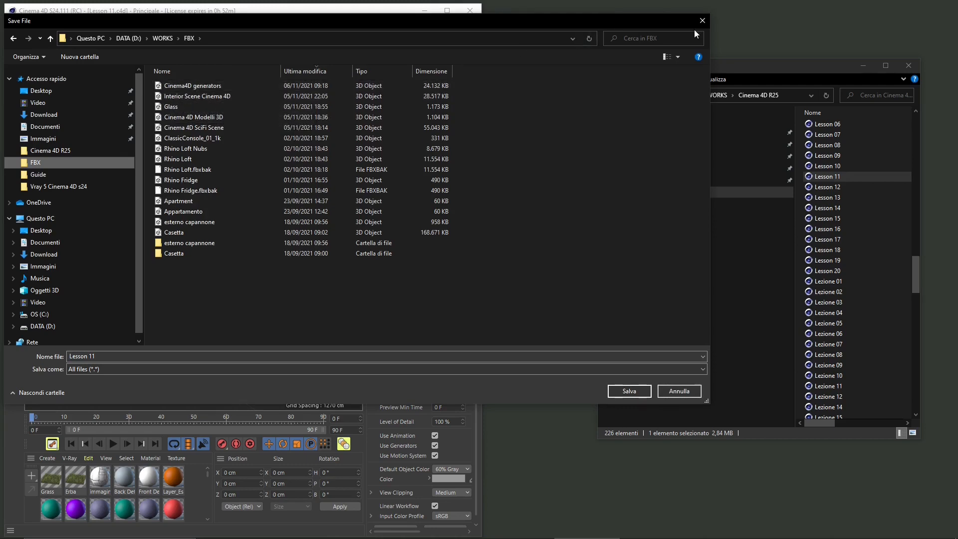
click(629, 391)
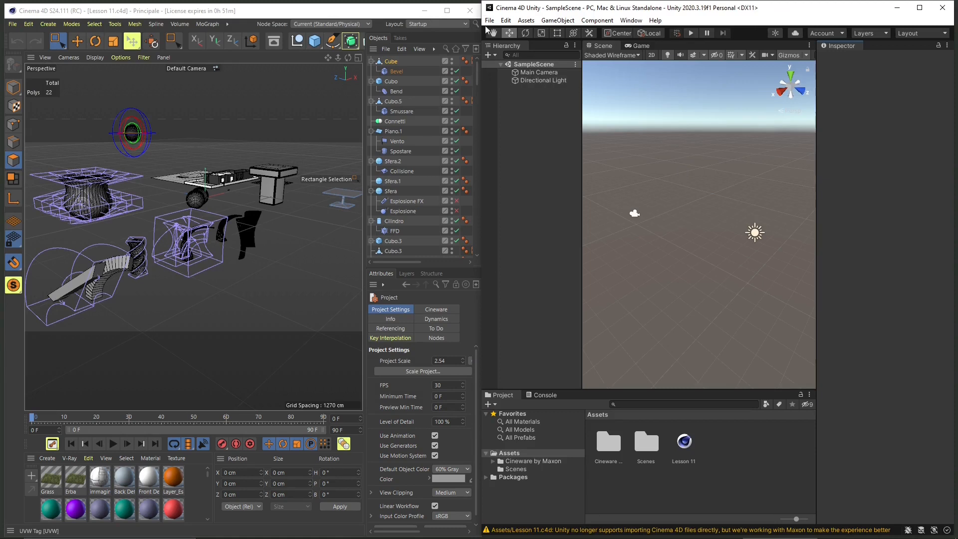
Import the Cinema4D FBX file and add the deformers model to the scene
click(489, 20)
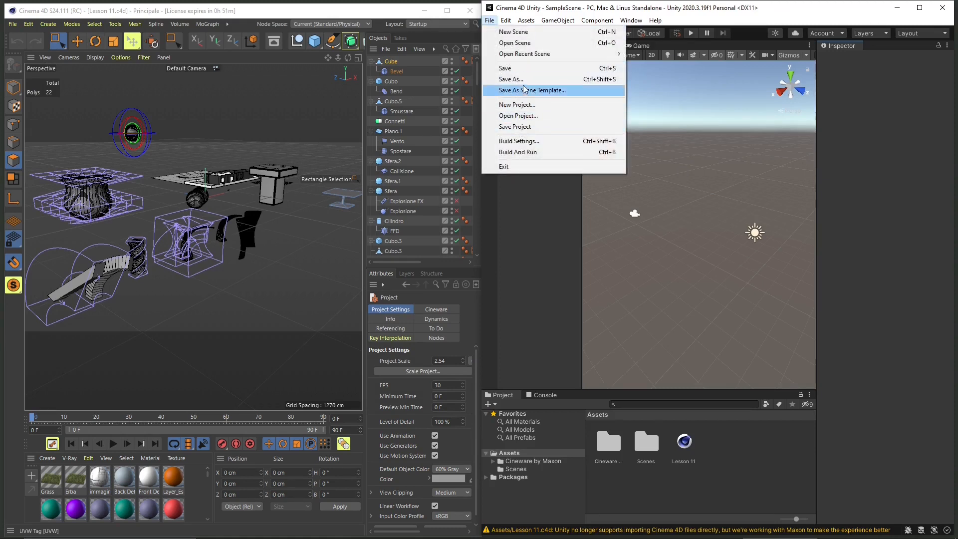
mouse_move(538, 43)
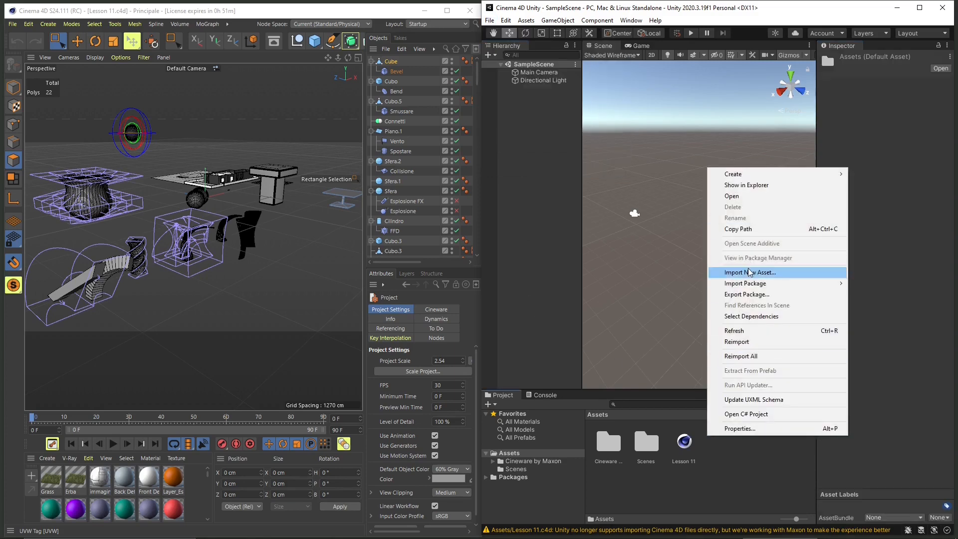
click(750, 272)
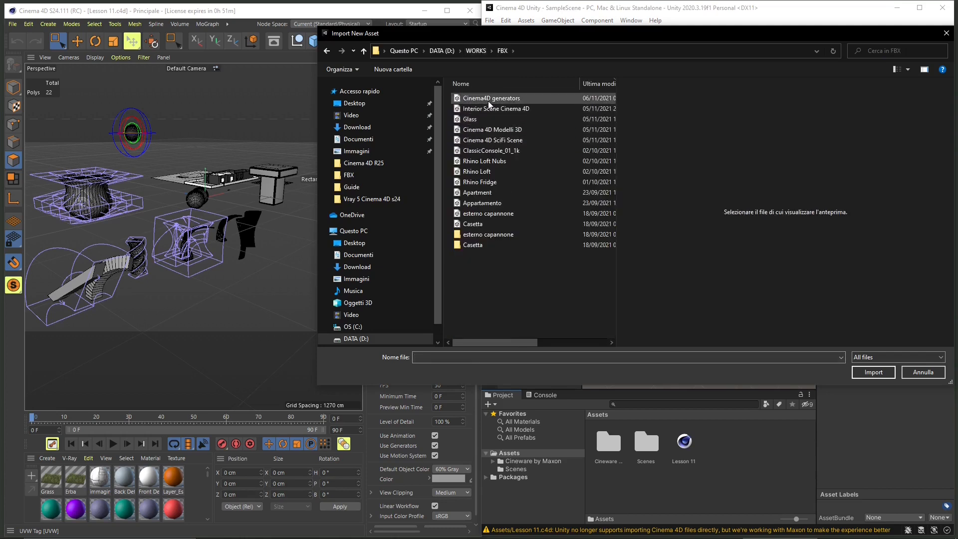
click(873, 371)
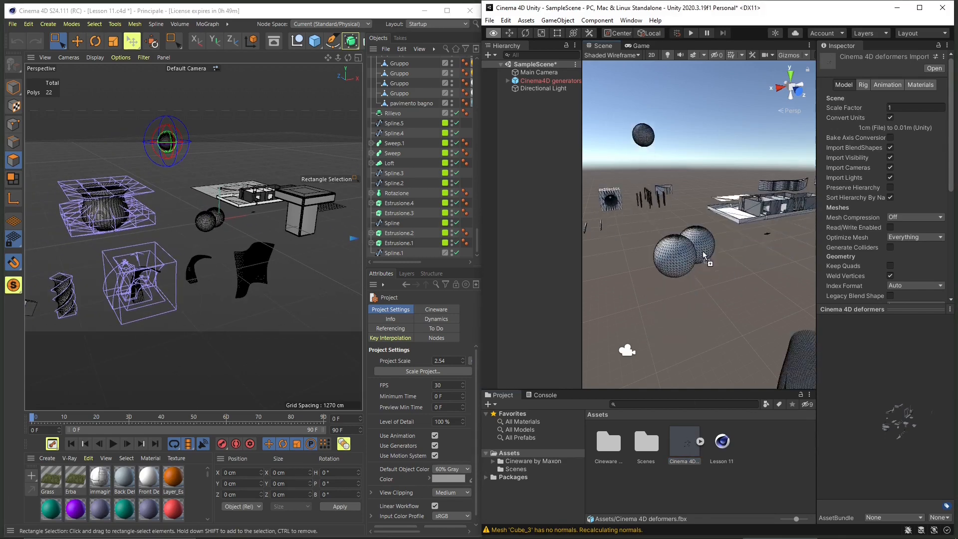
click(550, 80)
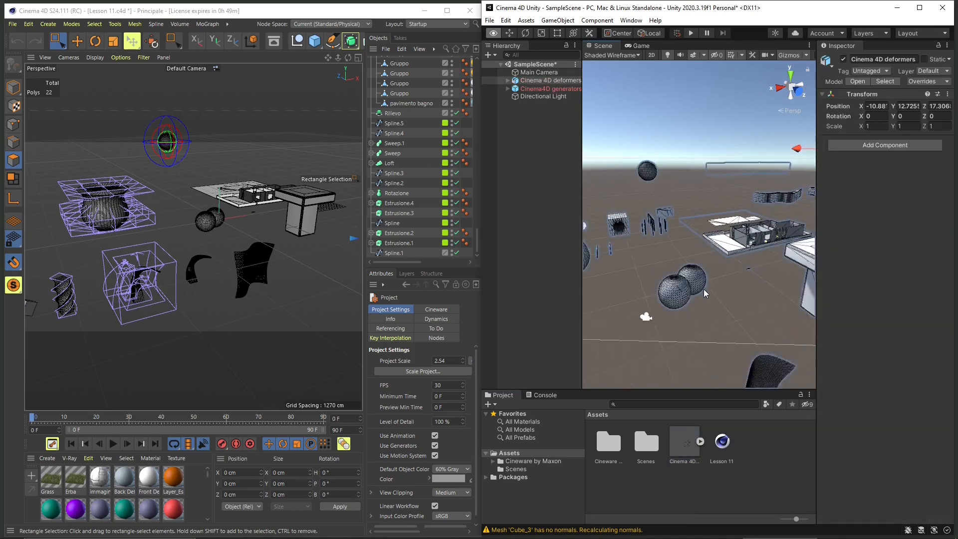